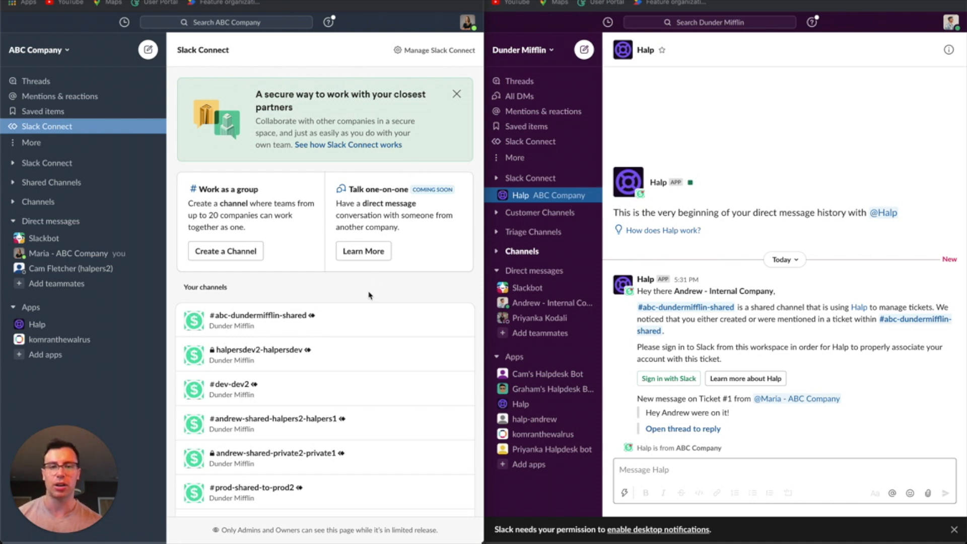
{"action": "mouse_move", "coordinate": [624, 308]}
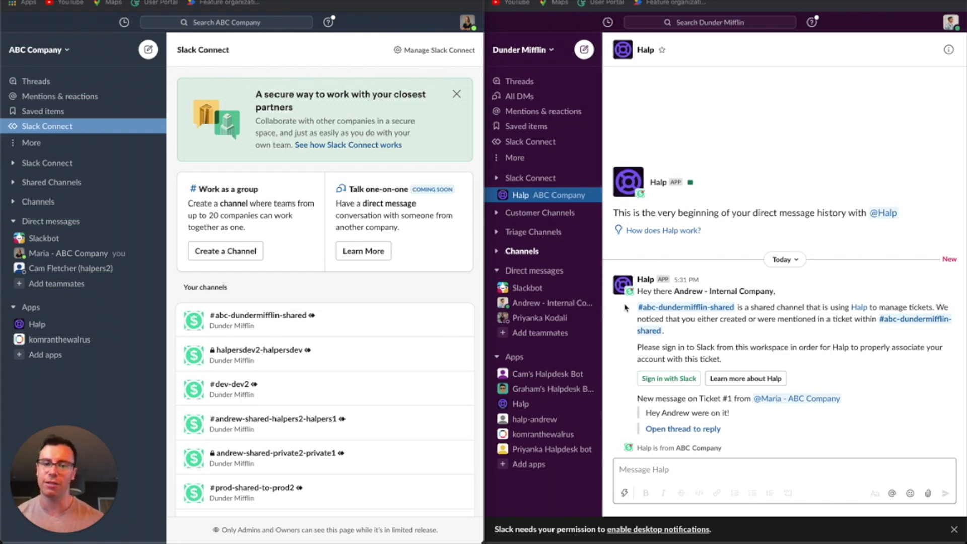
{"action": "mouse_move", "coordinate": [710, 307]}
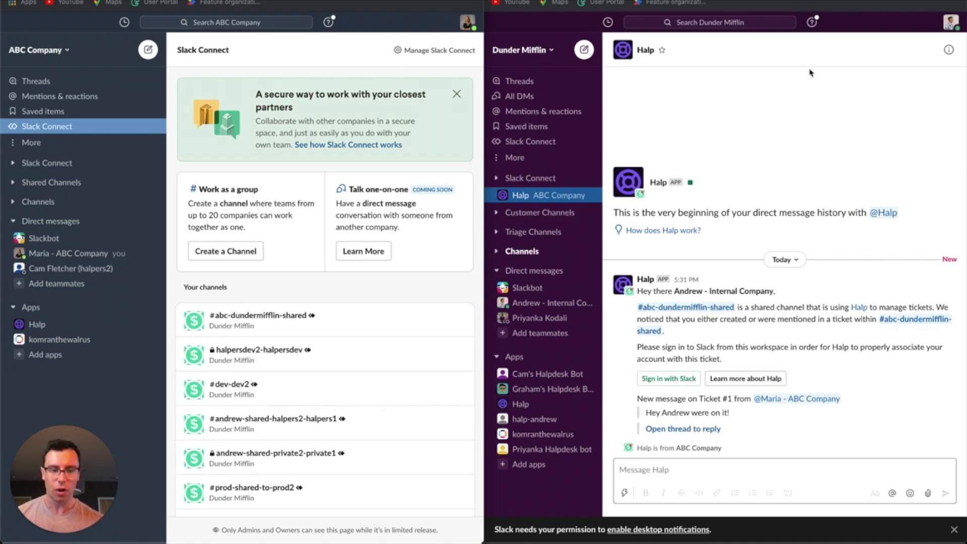
{"action": "mouse_move", "coordinate": [395, 338]}
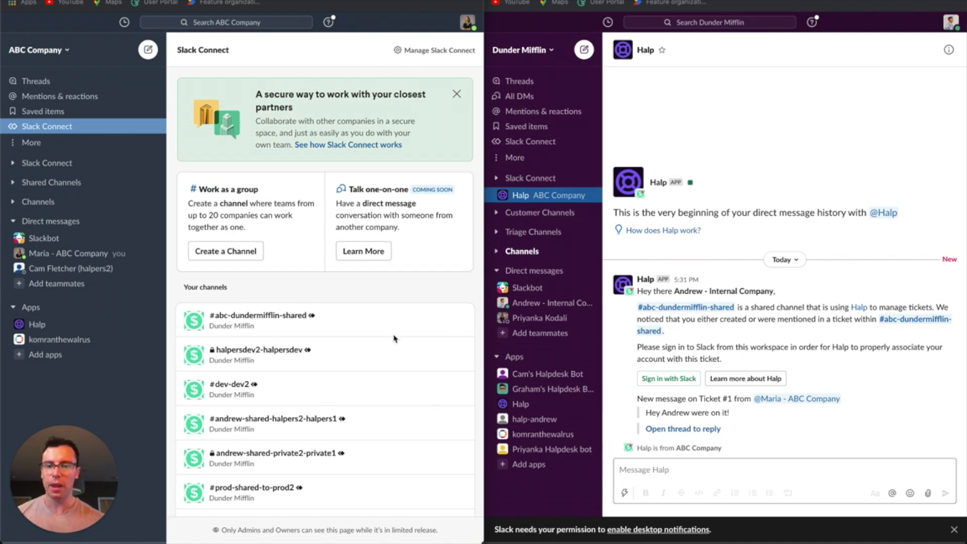
{"action": "mouse_move", "coordinate": [278, 282]}
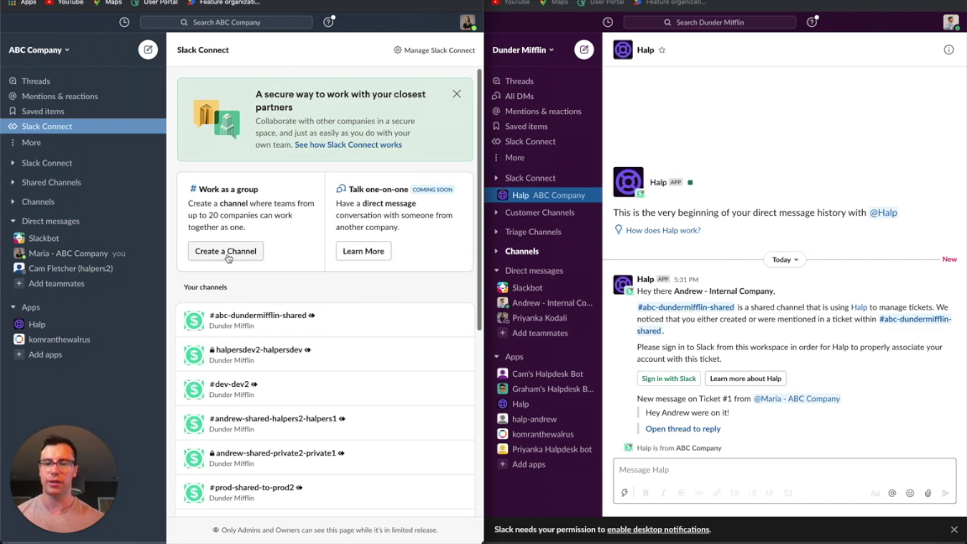
{"action": "mouse_move", "coordinate": [233, 261]}
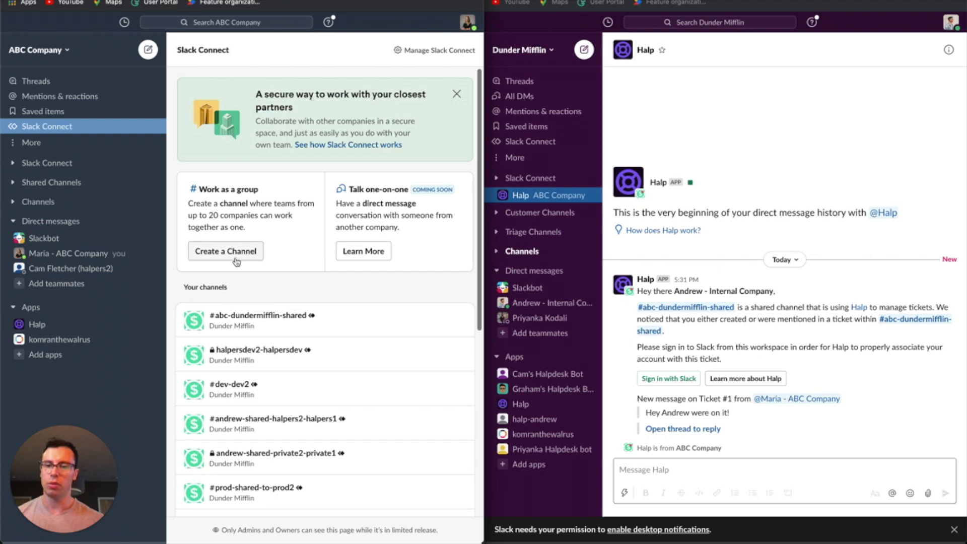
Create channel customer-abc-dundermifflin, keep it shared outside ABC Company, and submit.
{"action": "left_click", "coordinate": [225, 251]}
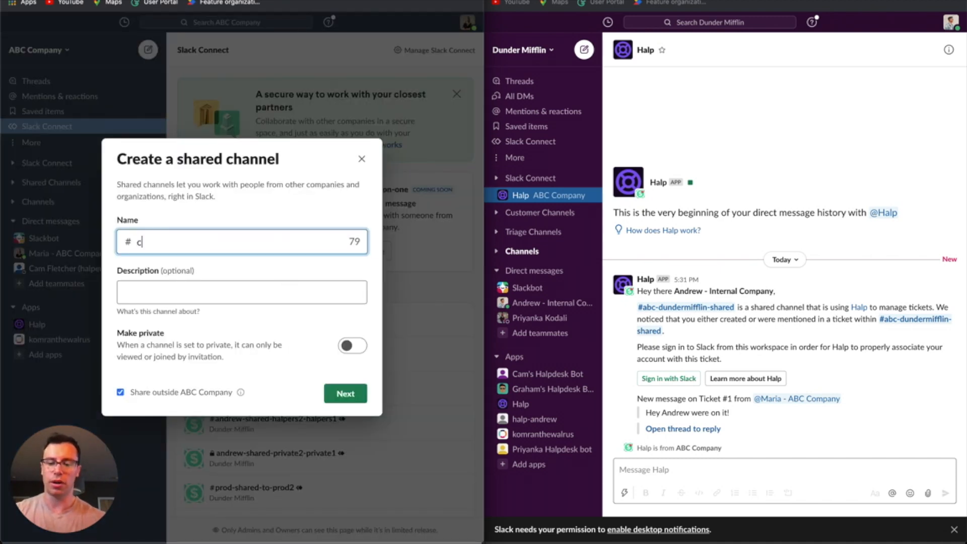
{"action": "type", "text": "ustomer-abc"}
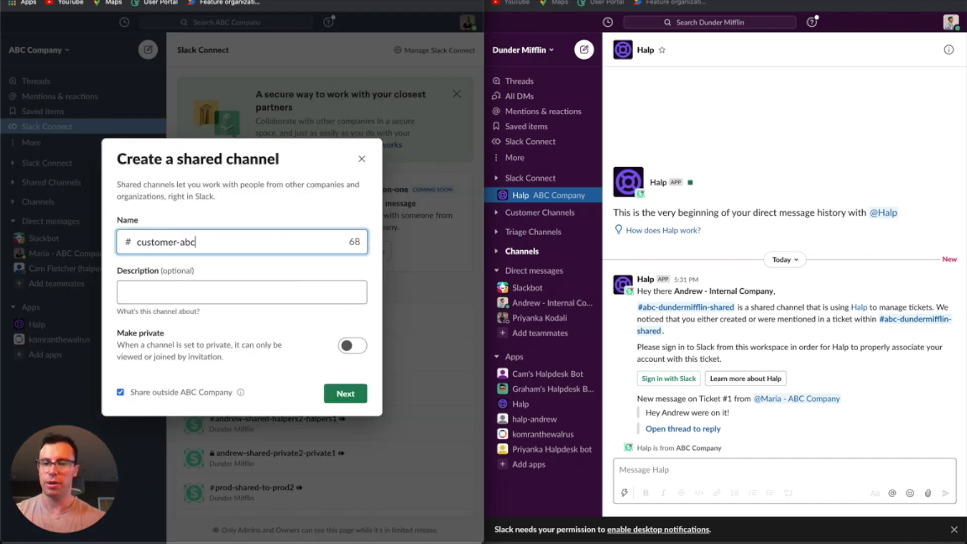
{"action": "type", "text": "-dundermifflin"}
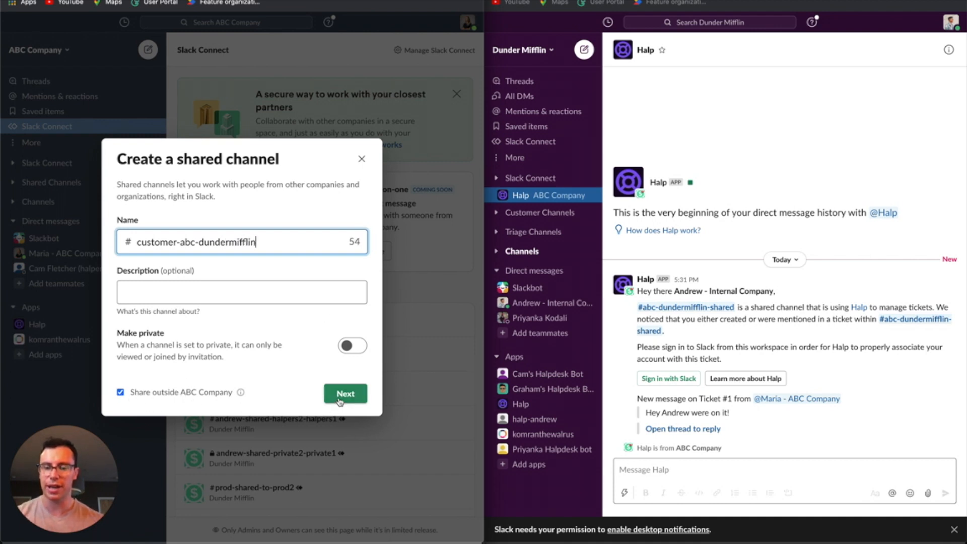
{"action": "left_click", "coordinate": [344, 393]}
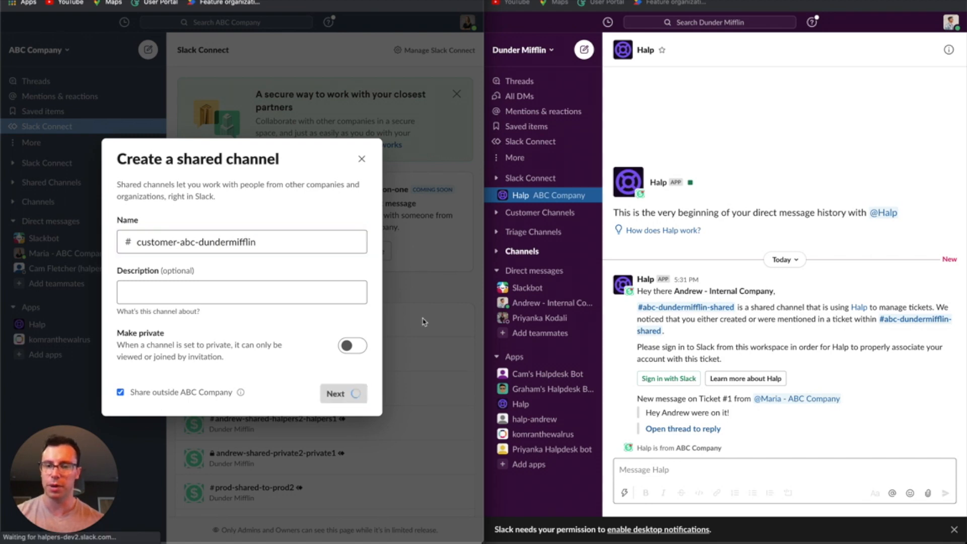
Copy the channel's share link to reach Dunder Mifflin's Slack Connect invitation.
{"action": "left_click", "coordinate": [336, 393]}
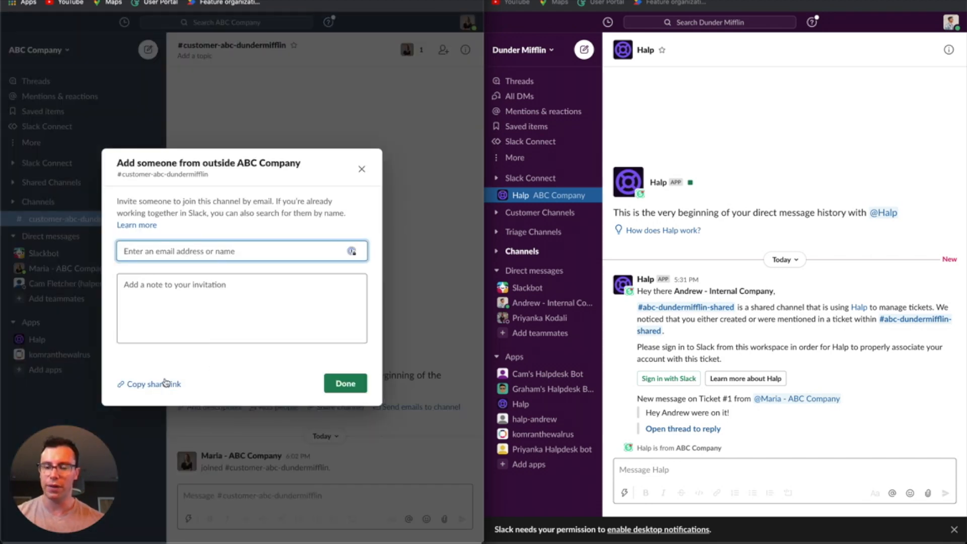
{"action": "left_click", "coordinate": [148, 384]}
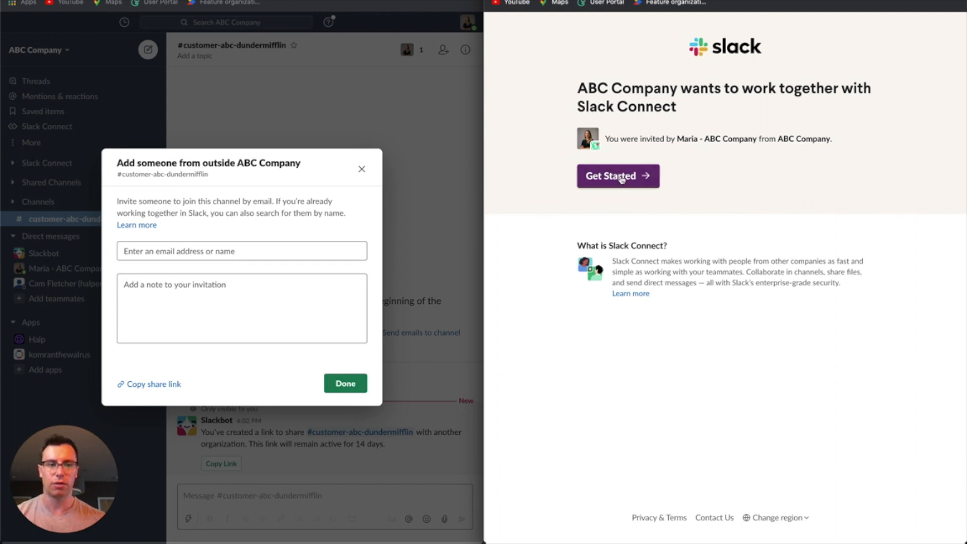
Accept the invitation as Dunder Mifflin, keep the channel public and named, and join.
{"action": "left_click", "coordinate": [618, 175]}
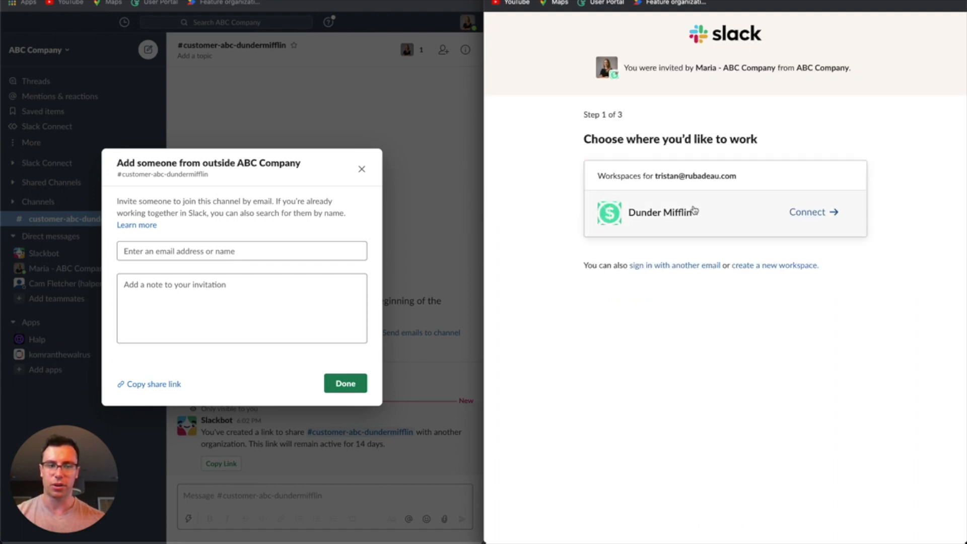
{"action": "left_click", "coordinate": [810, 212]}
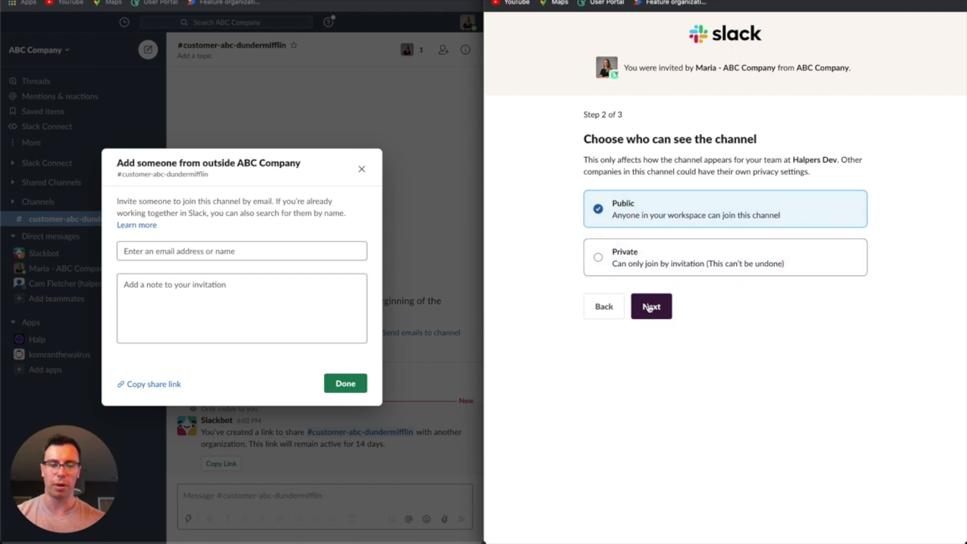
{"action": "left_click", "coordinate": [650, 306]}
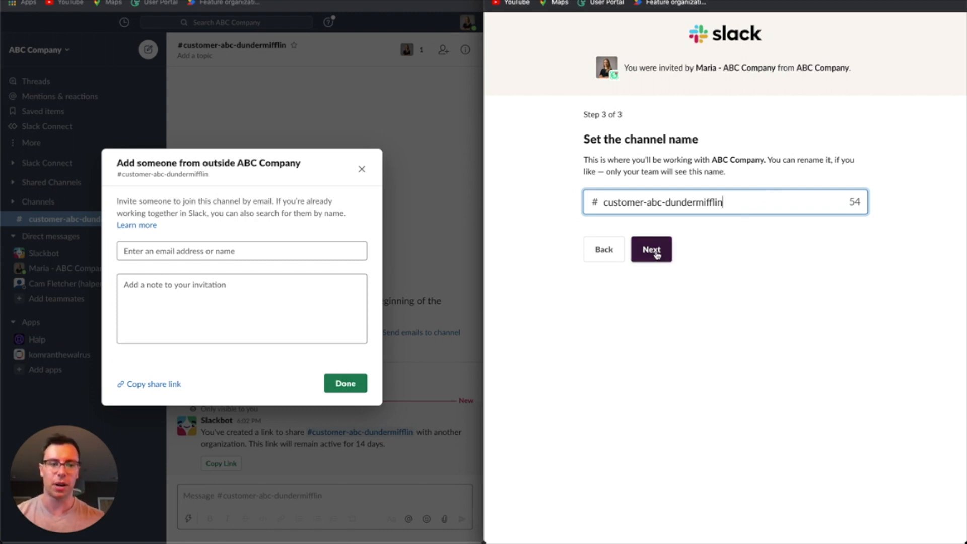
{"action": "left_click", "coordinate": [651, 249]}
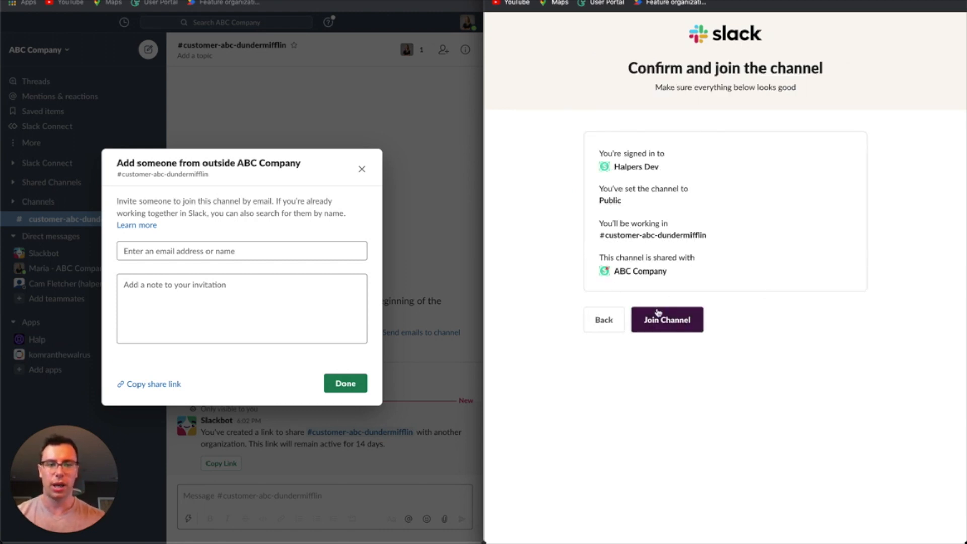
{"action": "left_click", "coordinate": [667, 319]}
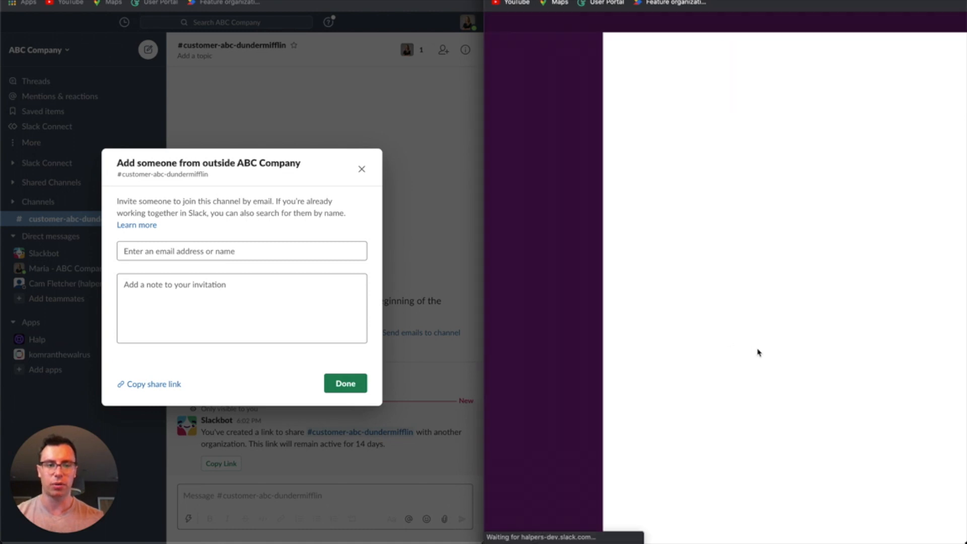
{"action": "mouse_move", "coordinate": [696, 338]}
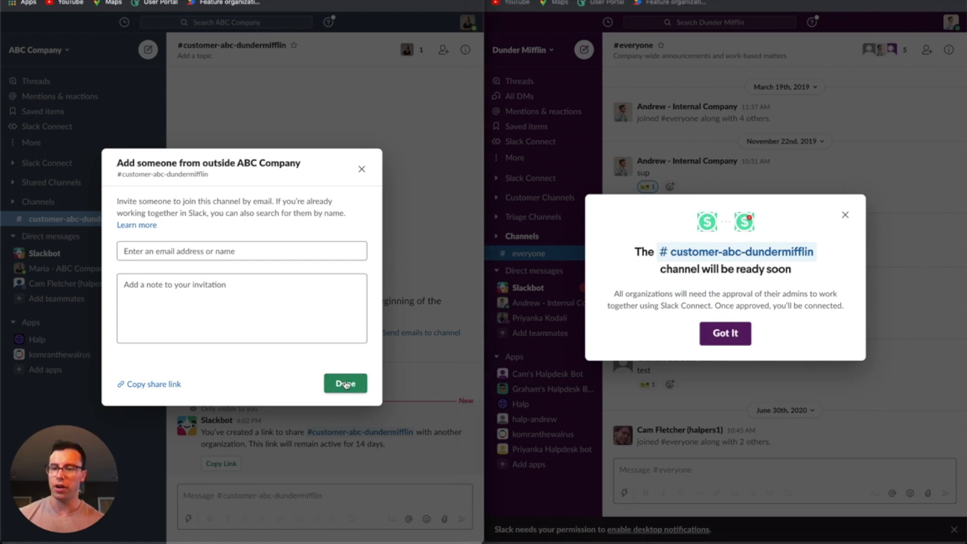
Approve Dunder Mifflin's sharing request for customer-abc-dundermifflin in the Slackbot conversation.
{"action": "left_click", "coordinate": [345, 383]}
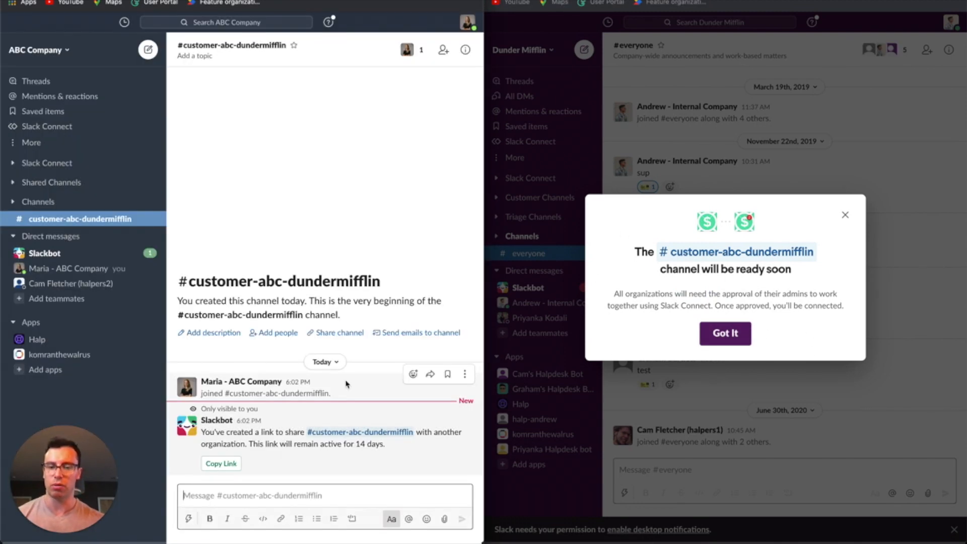
{"action": "mouse_move", "coordinate": [95, 258]}
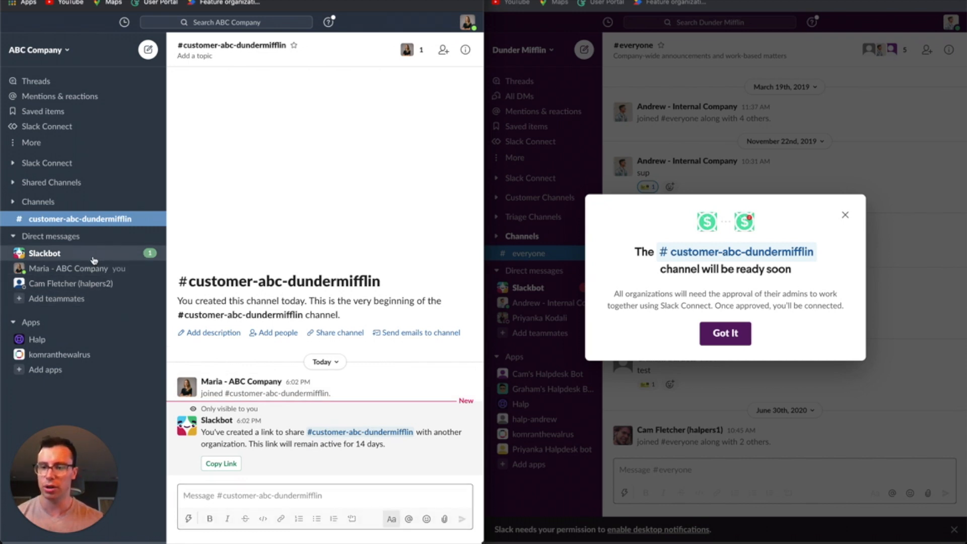
{"action": "left_click", "coordinate": [44, 237]}
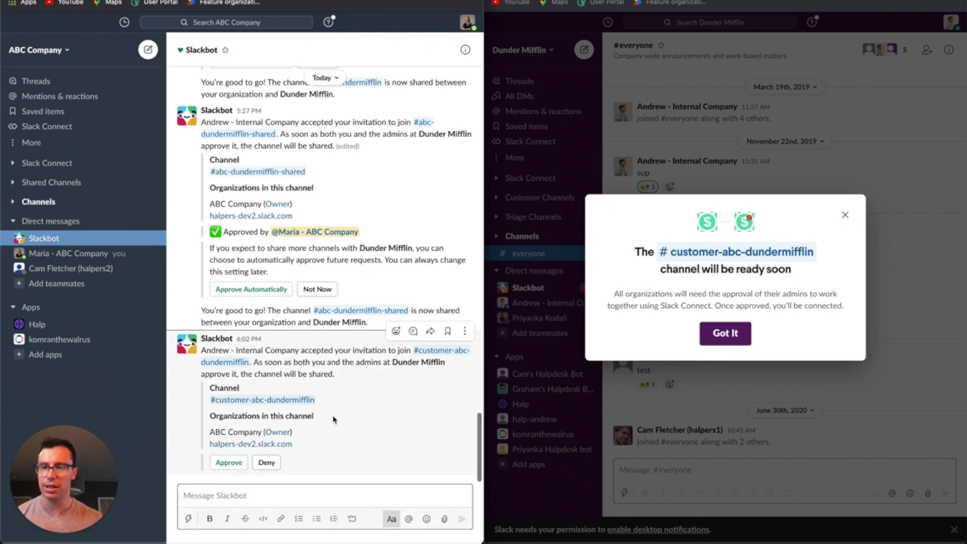
{"action": "mouse_move", "coordinate": [233, 456]}
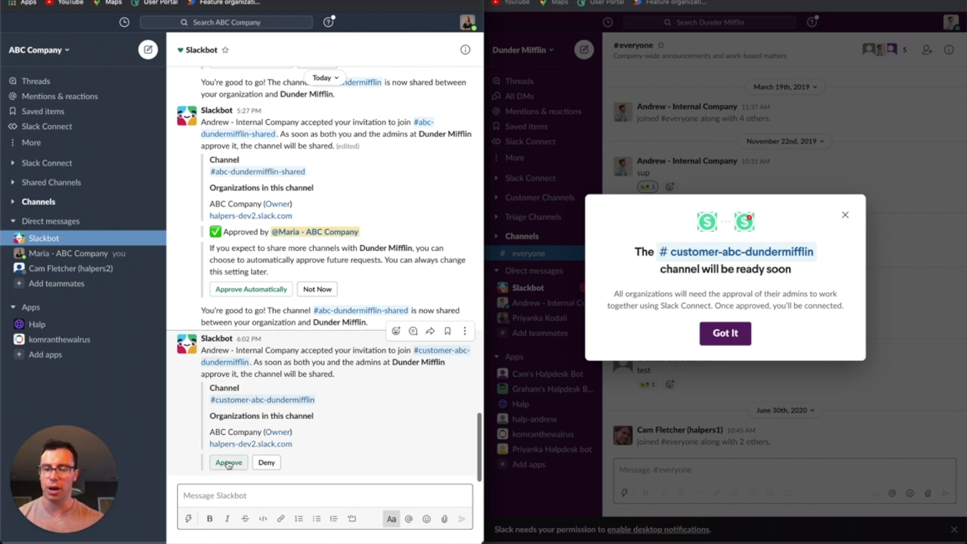
{"action": "left_click", "coordinate": [228, 462]}
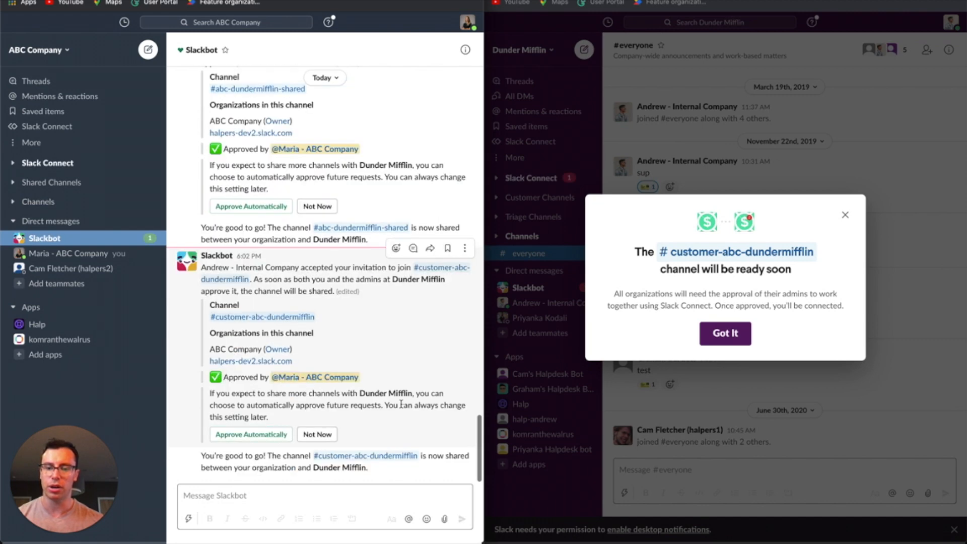
{"action": "mouse_move", "coordinate": [277, 476]}
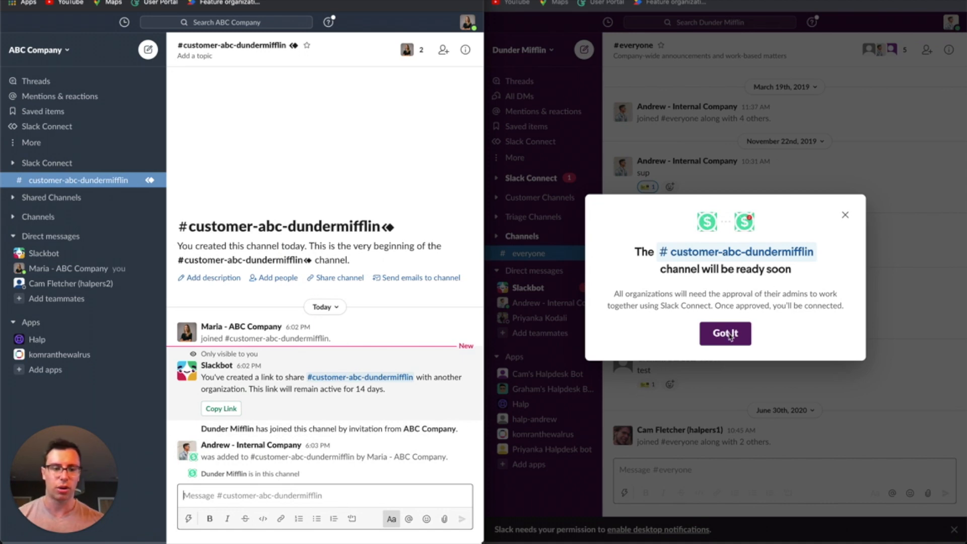
Dismiss the ready-soon notice and open #customer-abc-dundermifflin from Slackbot's message.
{"action": "left_click", "coordinate": [724, 333]}
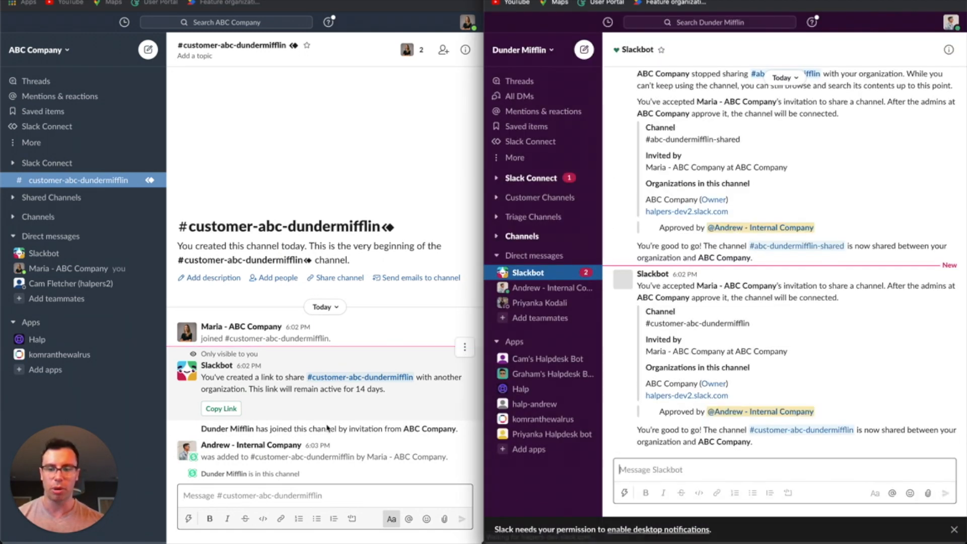
{"action": "mouse_move", "coordinate": [784, 429]}
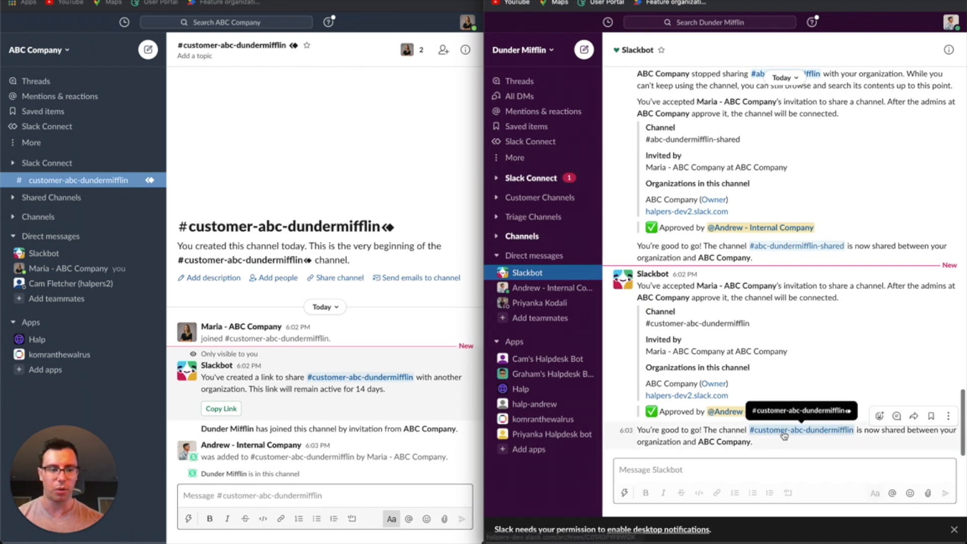
{"action": "left_click", "coordinate": [801, 429]}
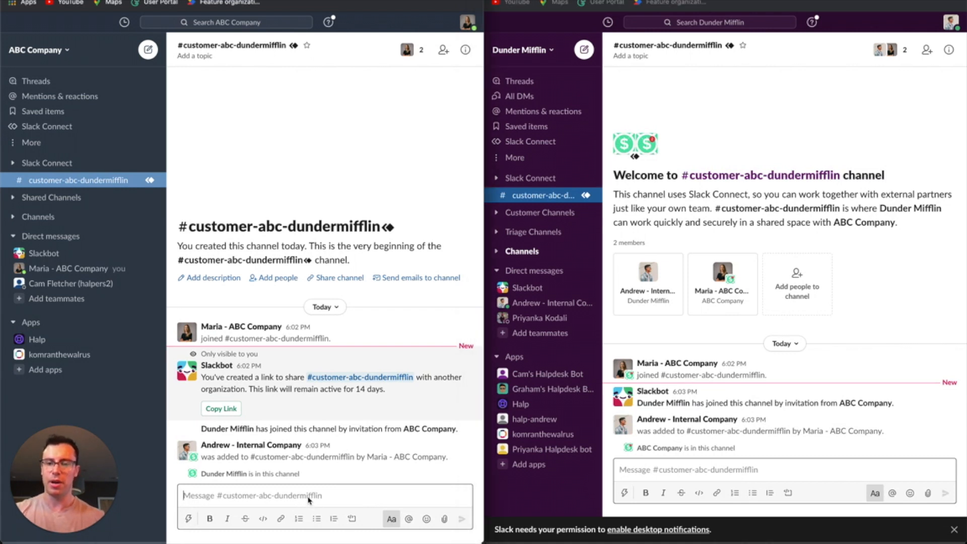
Post a welcome message about having them as a customer, then begin Andrew's reply.
{"action": "type", "text": "weld"}
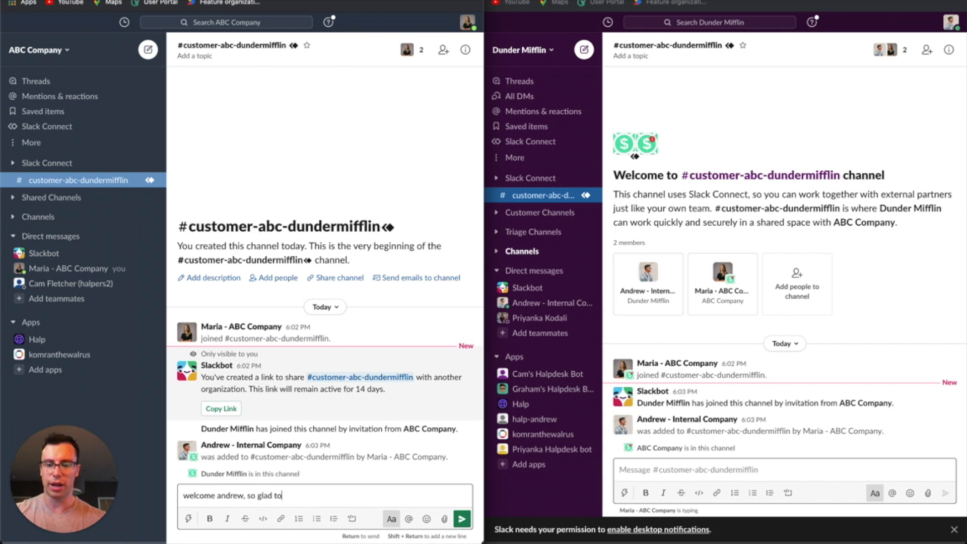
{"action": "type", "text": "have you as a customer!"}
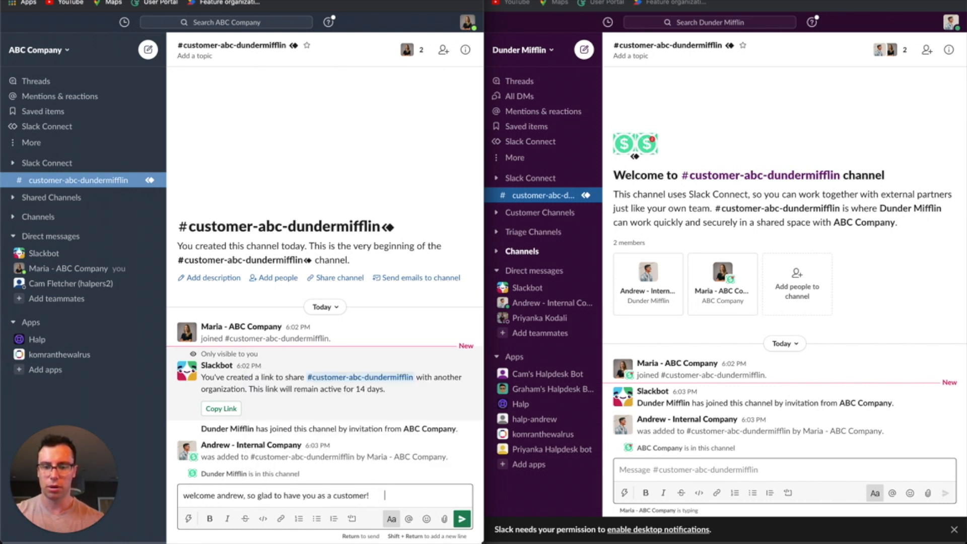
{"action": "type", "text": ":rai"}
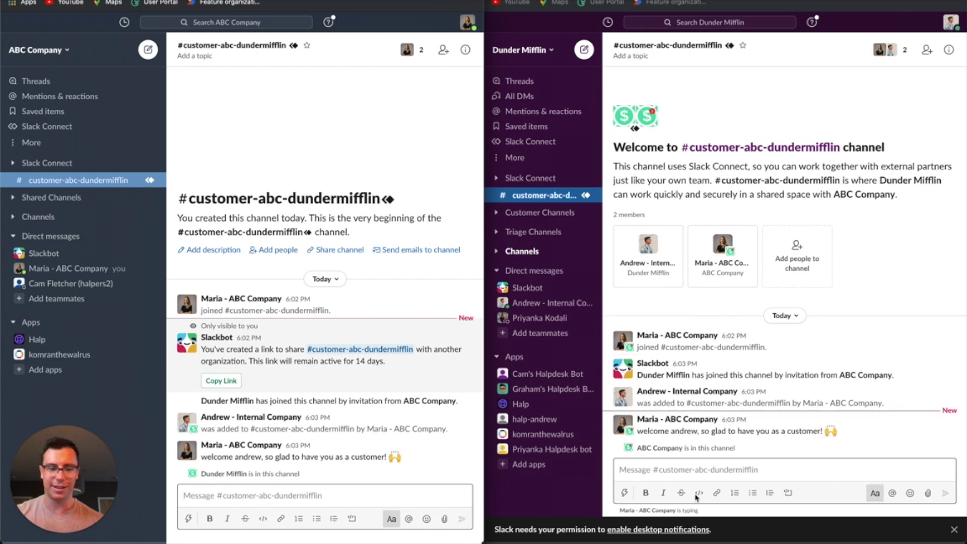
{"action": "left_click", "coordinate": [740, 469]}
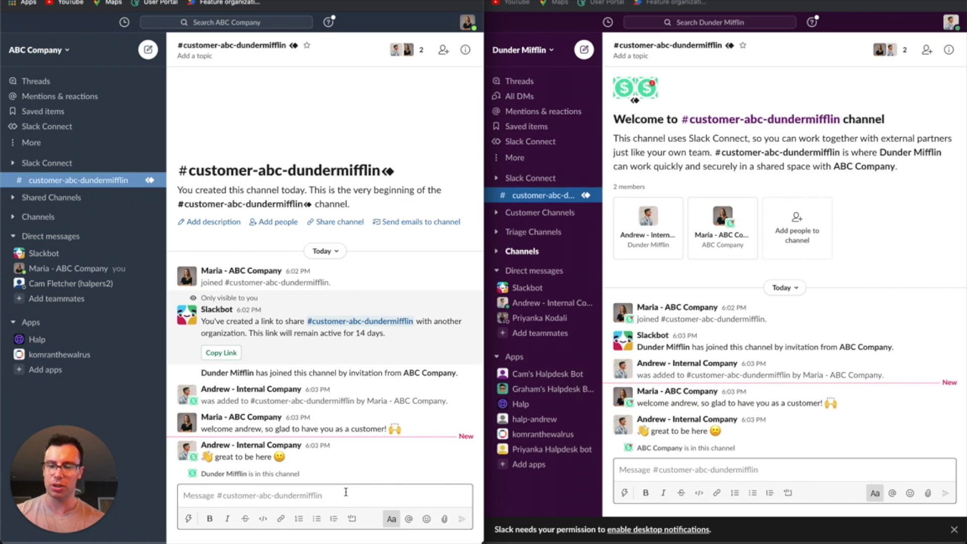
{"action": "type", "text": "/invite"}
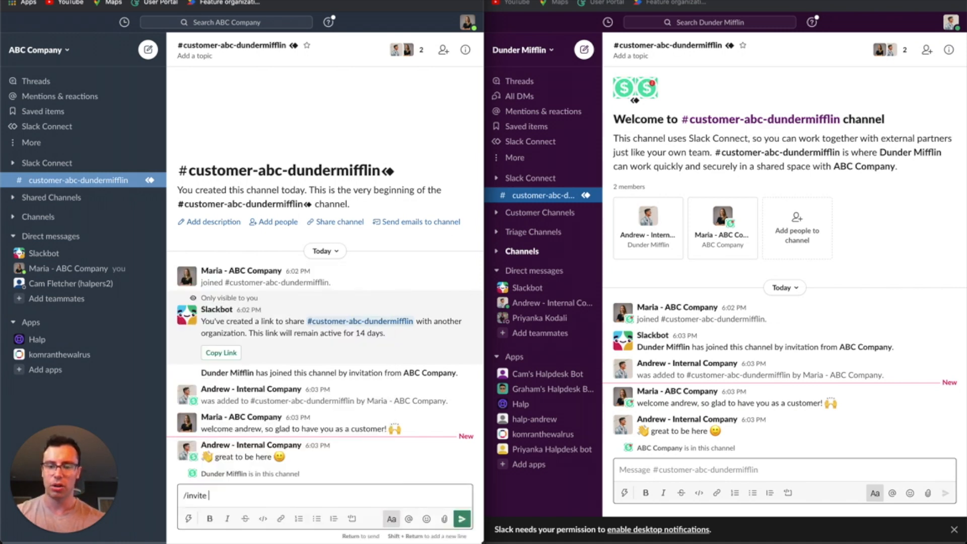
{"action": "type", "text": "@halp"}
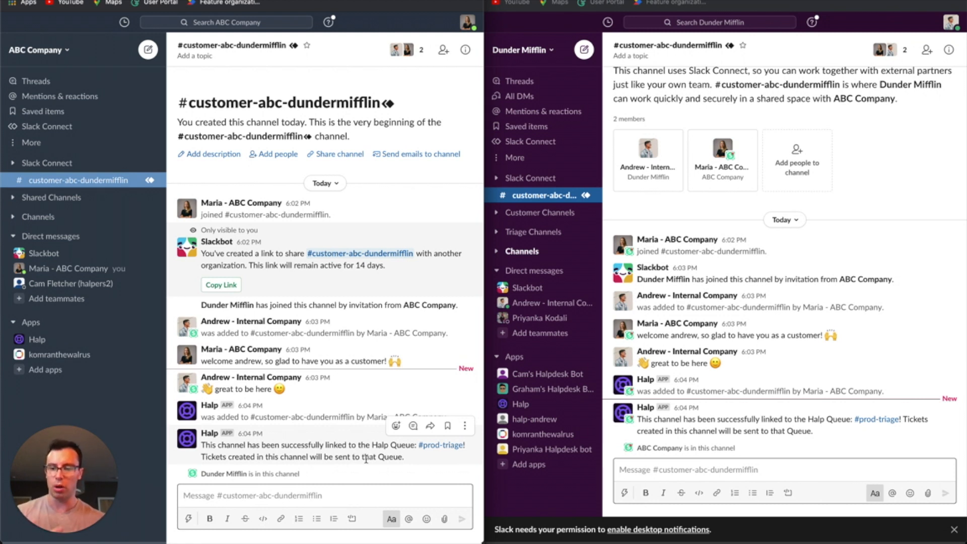
{"action": "mouse_move", "coordinate": [407, 463]}
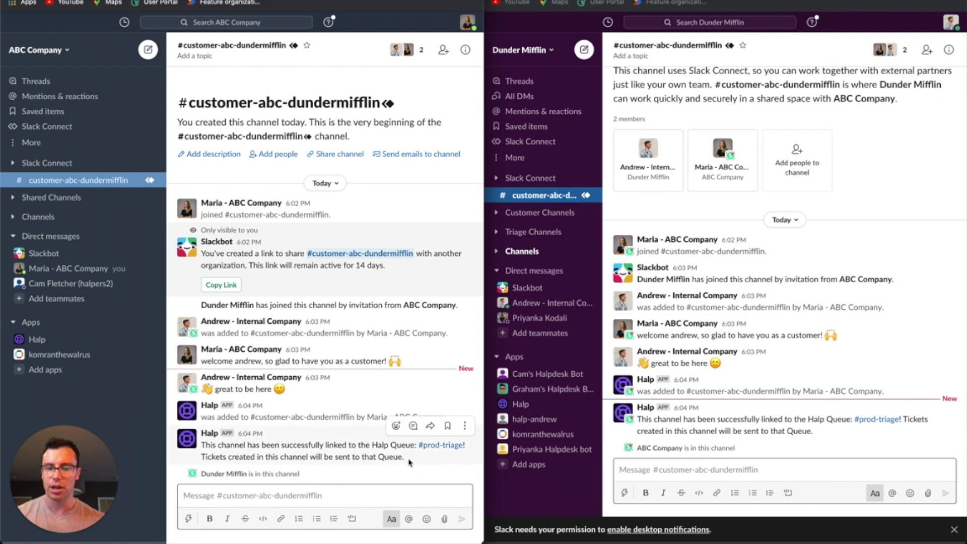
{"action": "mouse_move", "coordinate": [369, 453]}
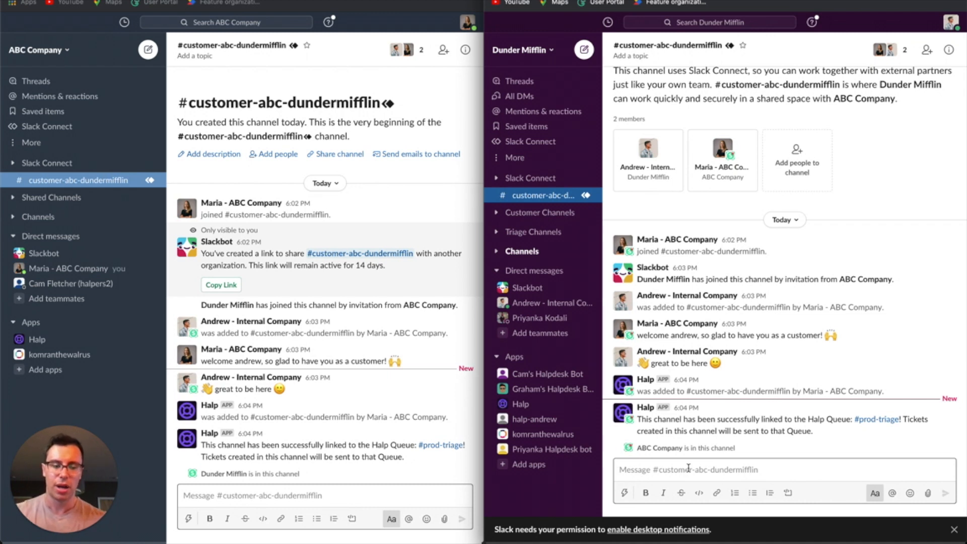
Post Andrew's message 'hey we have an issue with logging in'.
{"action": "type", "text": "hey we hav"}
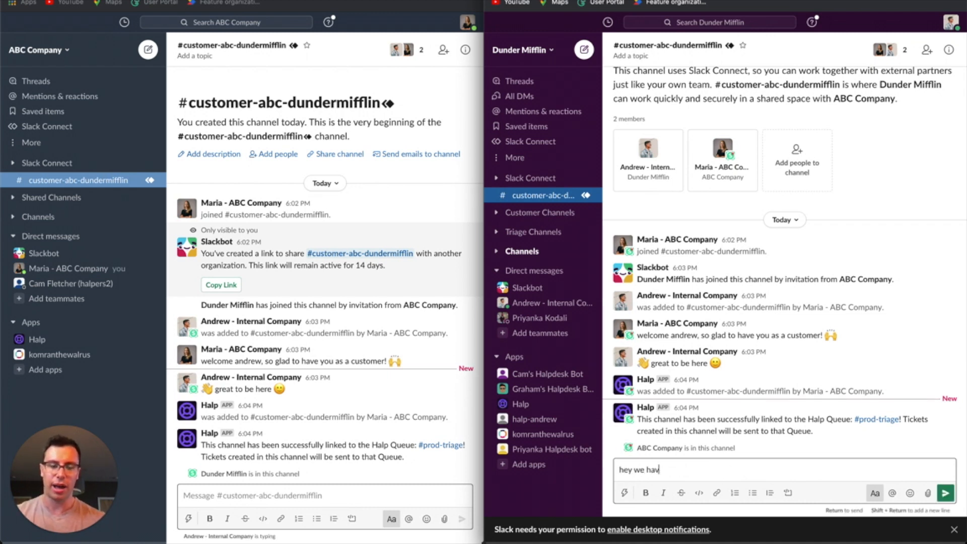
{"action": "type", "text": "e an issue with log"}
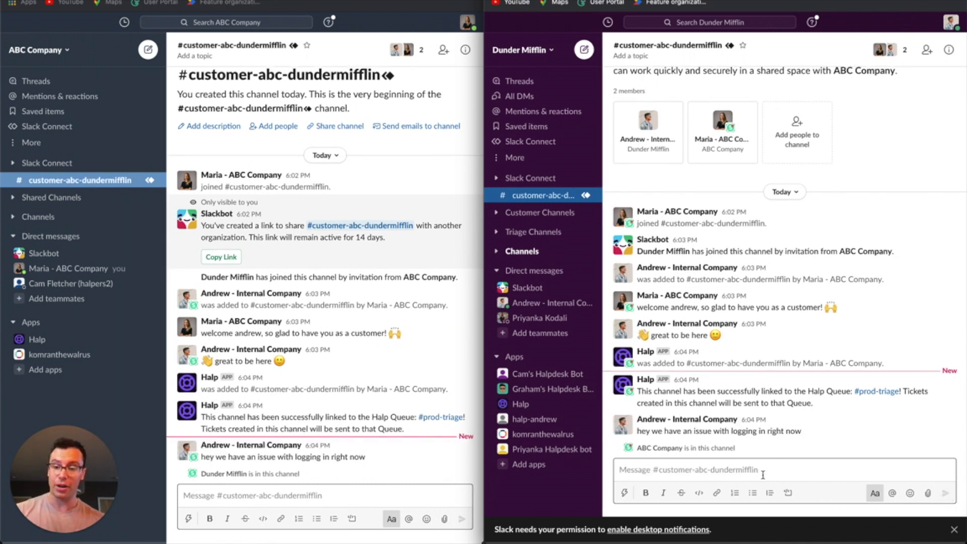
{"action": "mouse_move", "coordinate": [412, 428]}
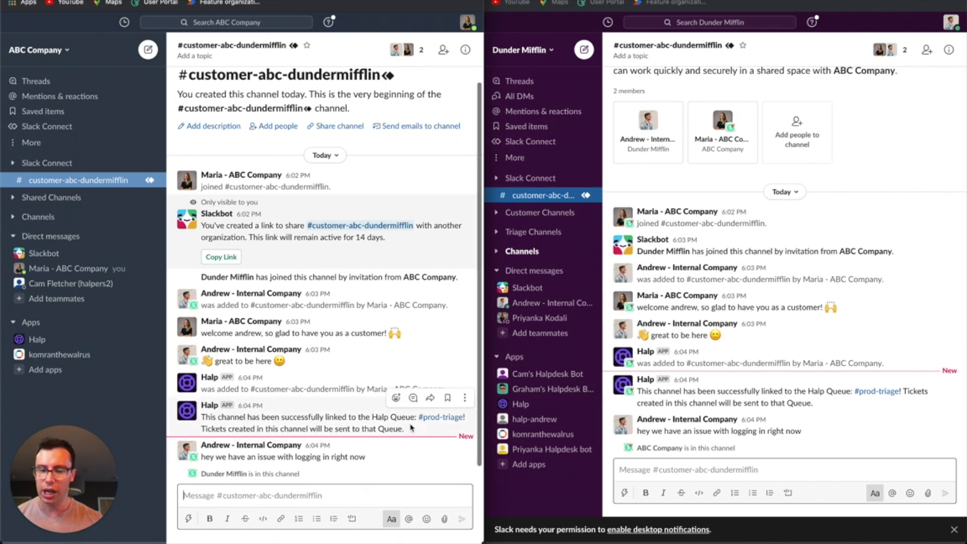
{"action": "mouse_move", "coordinate": [395, 439]}
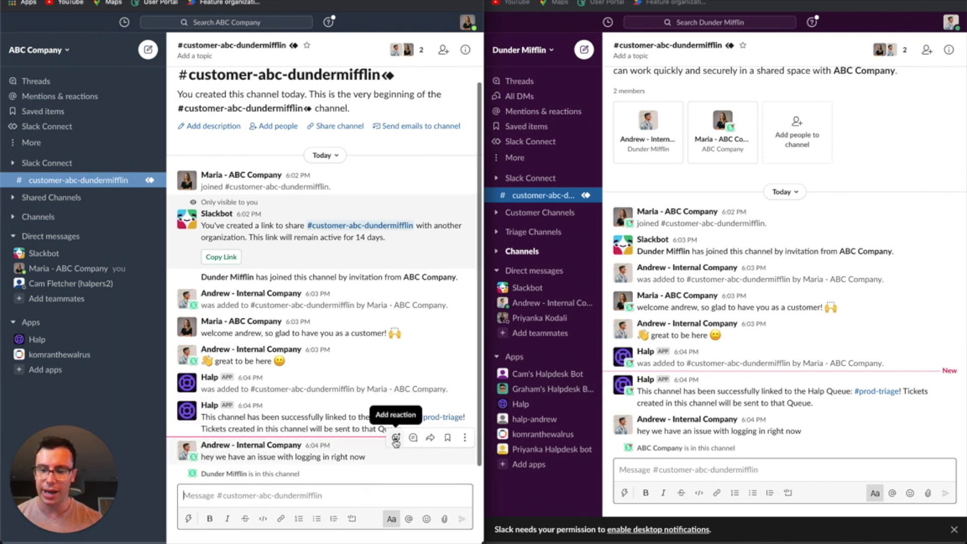
React with the ticket emoji to create Ticket #2, then open its Dunder Mifflin thread.
{"action": "left_click", "coordinate": [396, 438]}
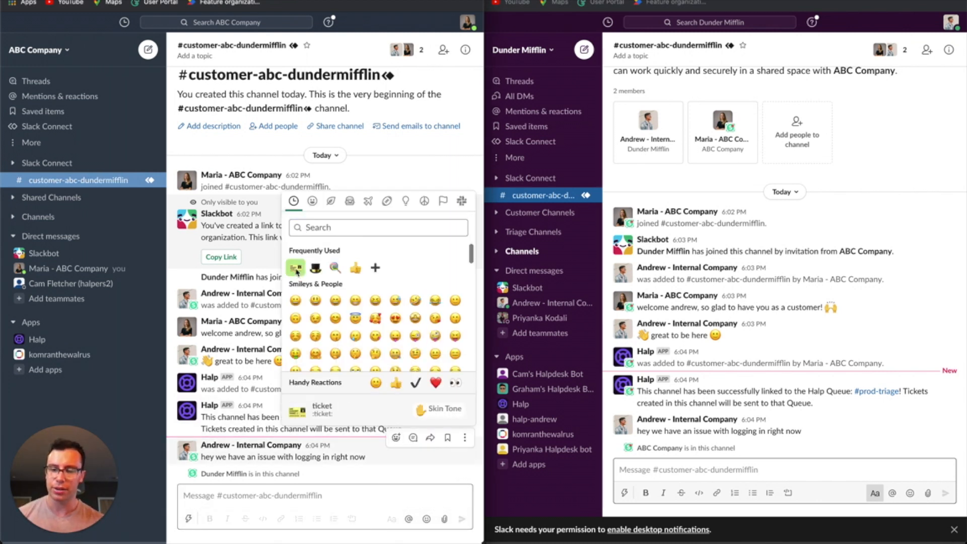
{"action": "left_click", "coordinate": [295, 267]}
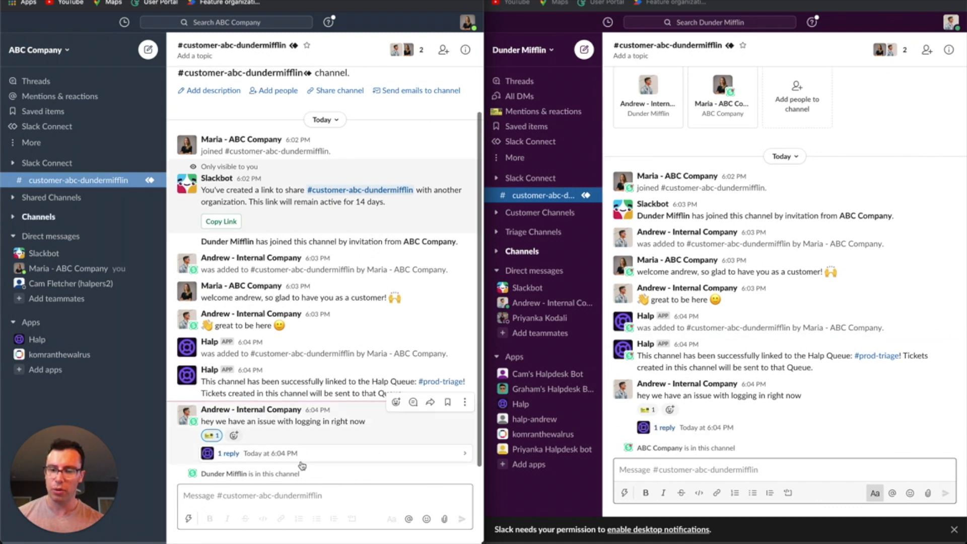
{"action": "mouse_move", "coordinate": [228, 453]}
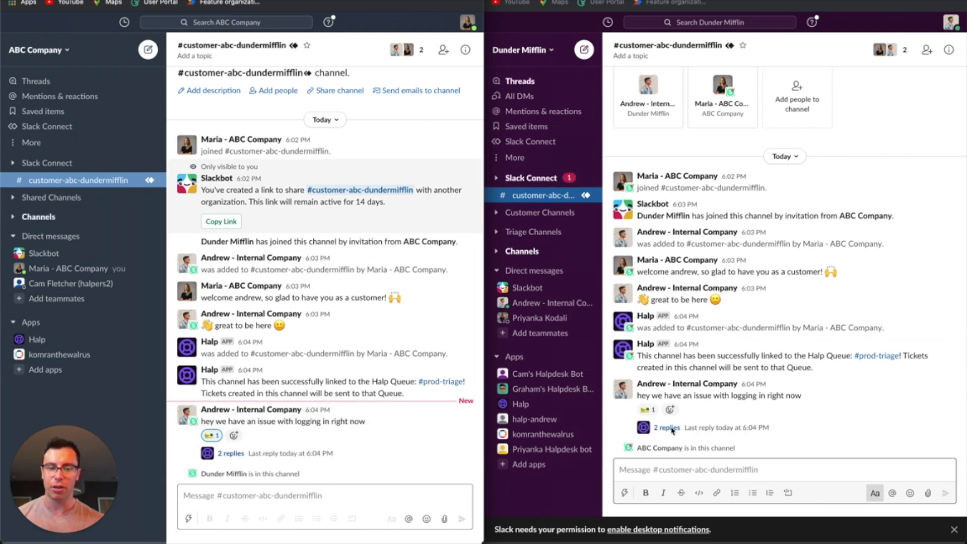
{"action": "left_click", "coordinate": [664, 428]}
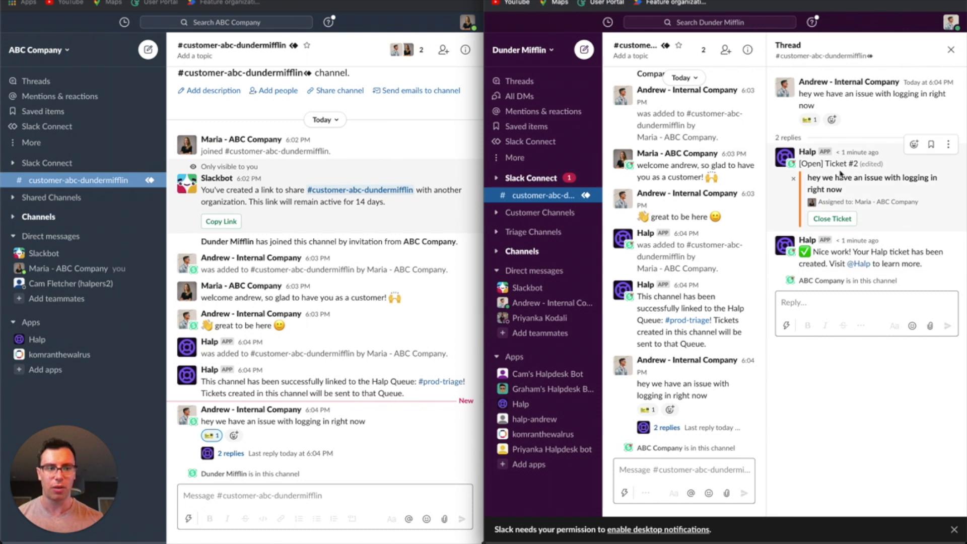
{"action": "mouse_move", "coordinate": [865, 173]}
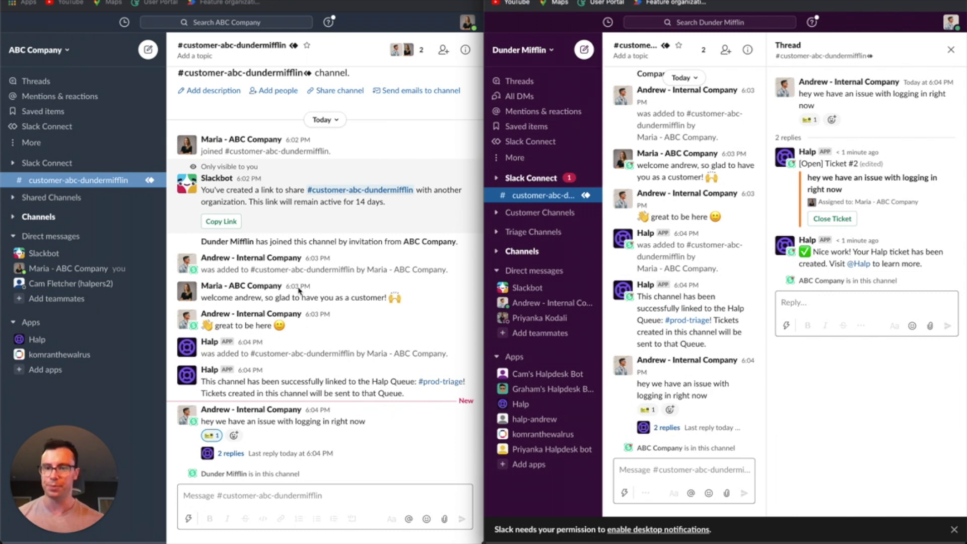
{"action": "left_click", "coordinate": [325, 495]}
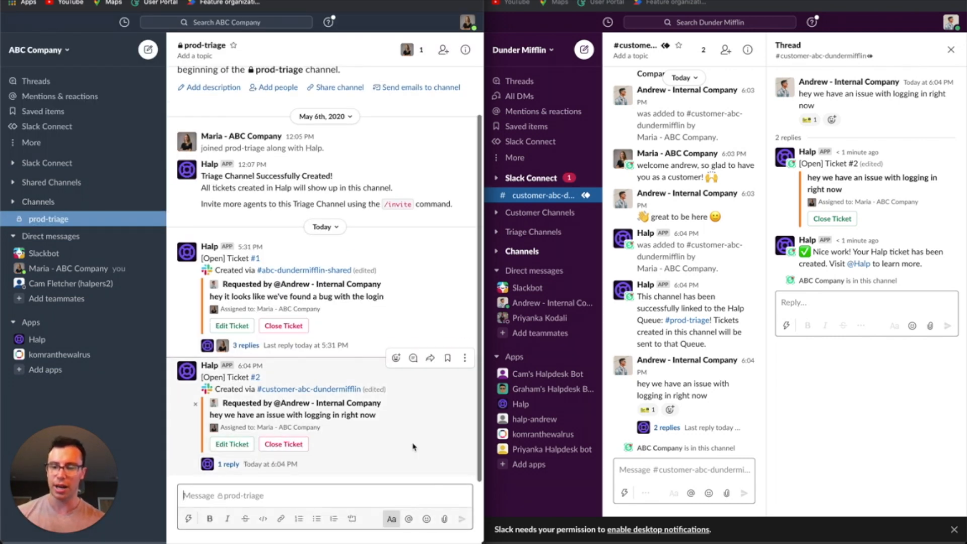
{"action": "mouse_move", "coordinate": [261, 463]}
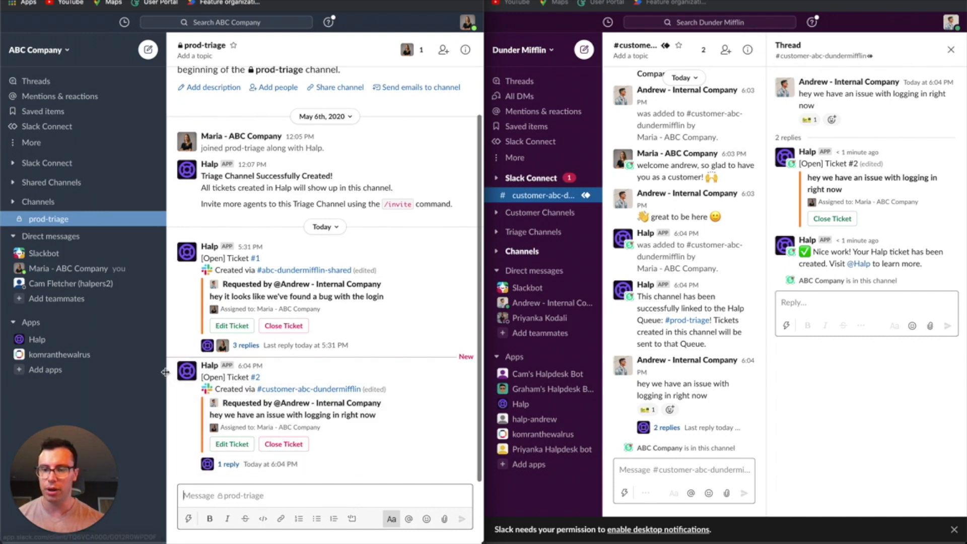
Reply to Ticket #2 from prod-triage, then send 'Awesome thank you' as the customer.
{"action": "left_click", "coordinate": [228, 463]}
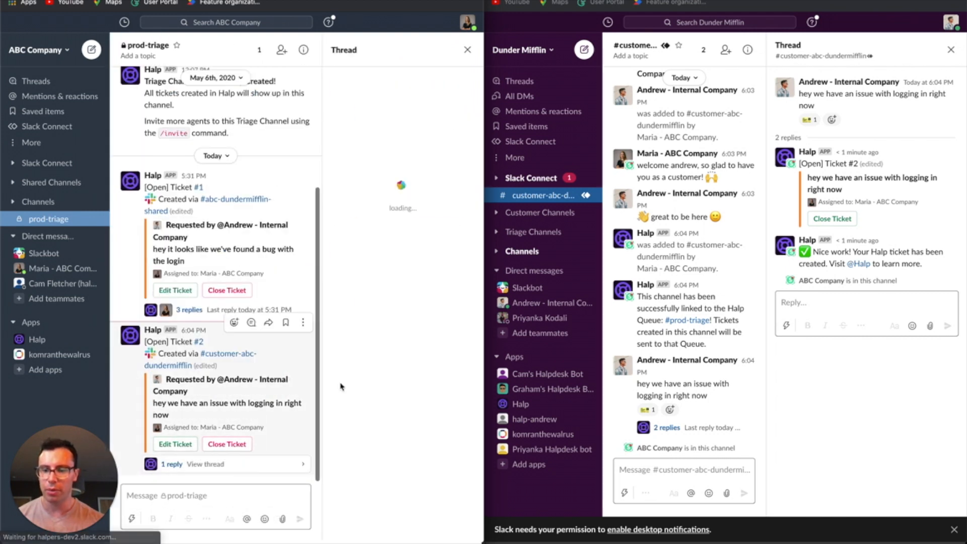
{"action": "left_click", "coordinate": [206, 464]}
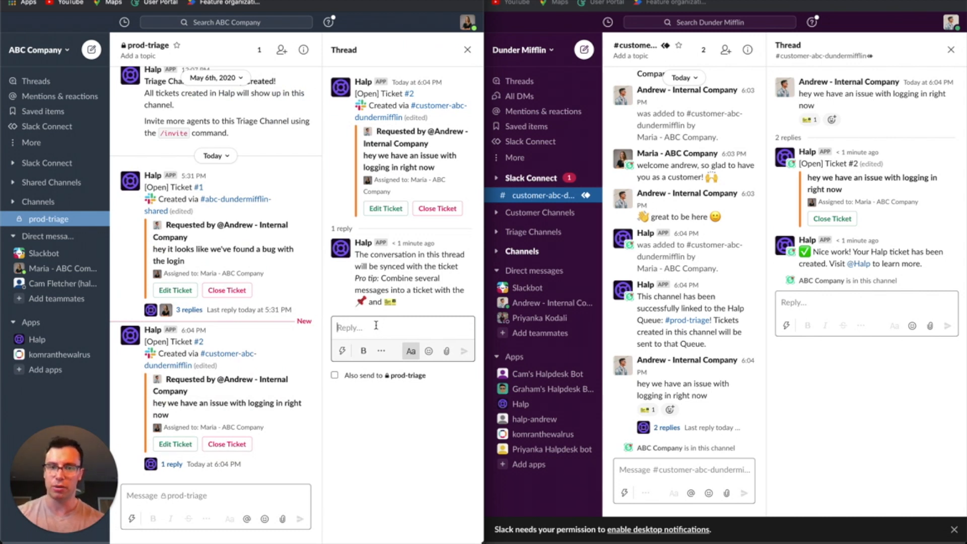
{"action": "type", "text": "Hey an"}
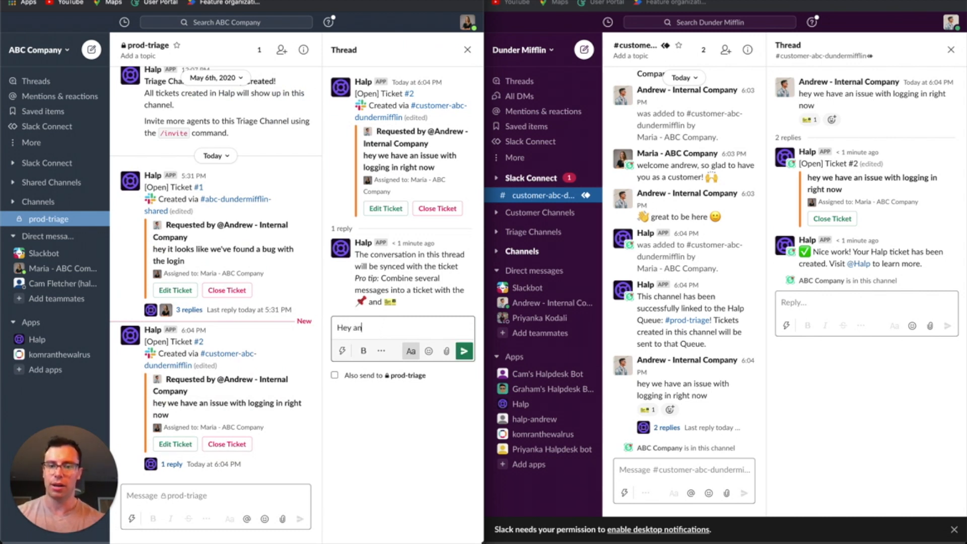
{"action": "left_click", "coordinate": [463, 351]}
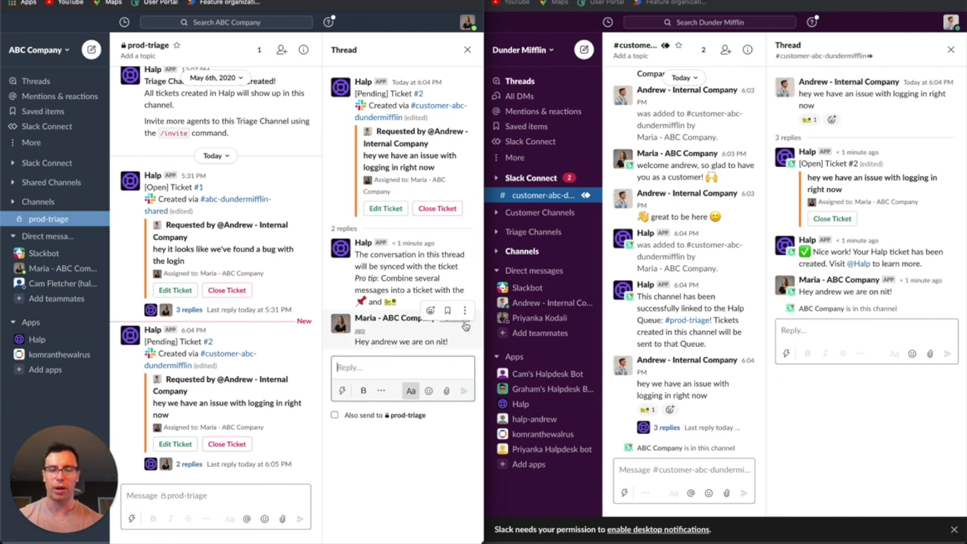
{"action": "left_click", "coordinate": [863, 330]}
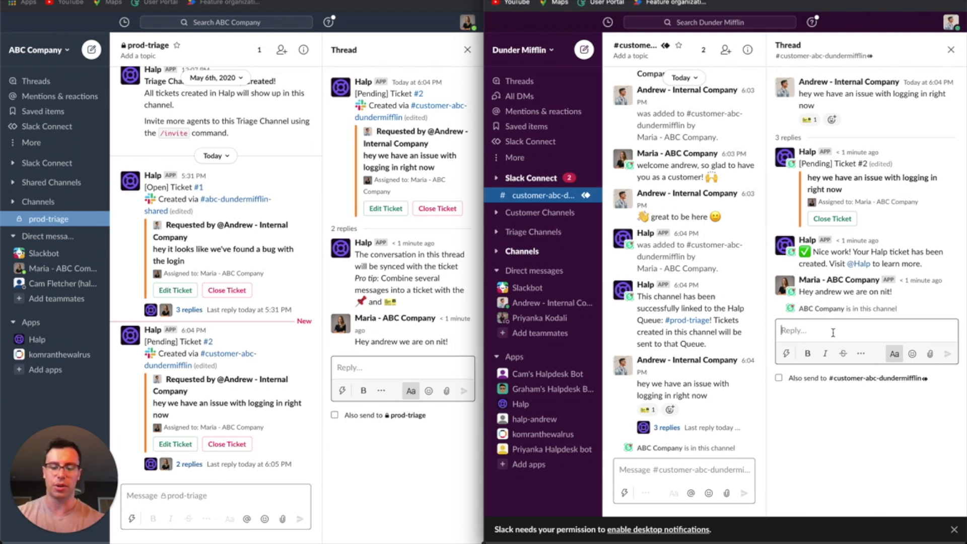
{"action": "type", "text": "Awesome thank"}
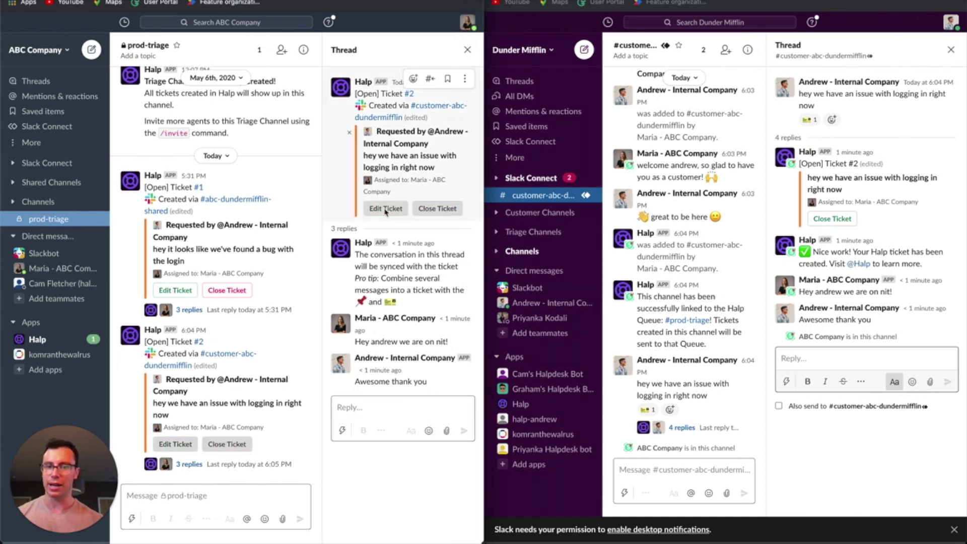
{"action": "left_click", "coordinate": [385, 208]}
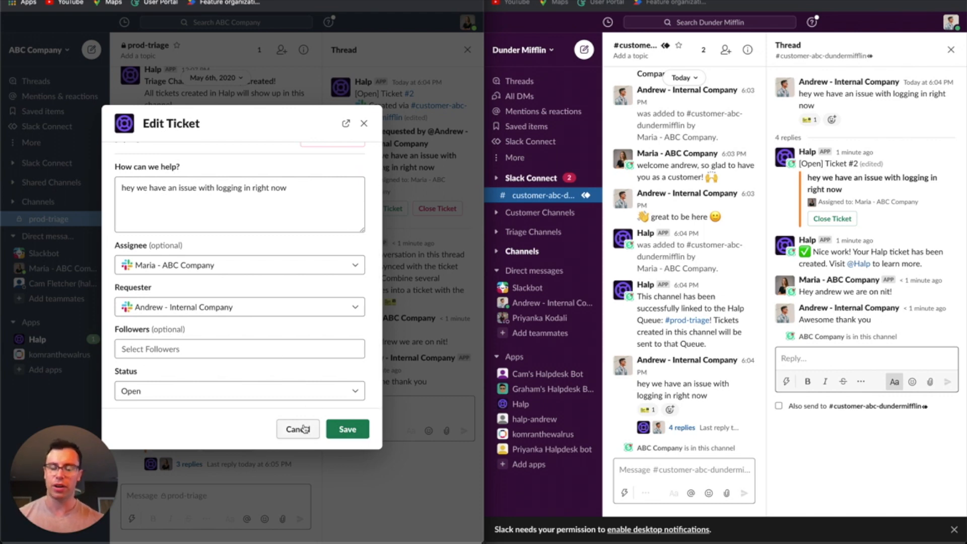
{"action": "left_click", "coordinate": [297, 429]}
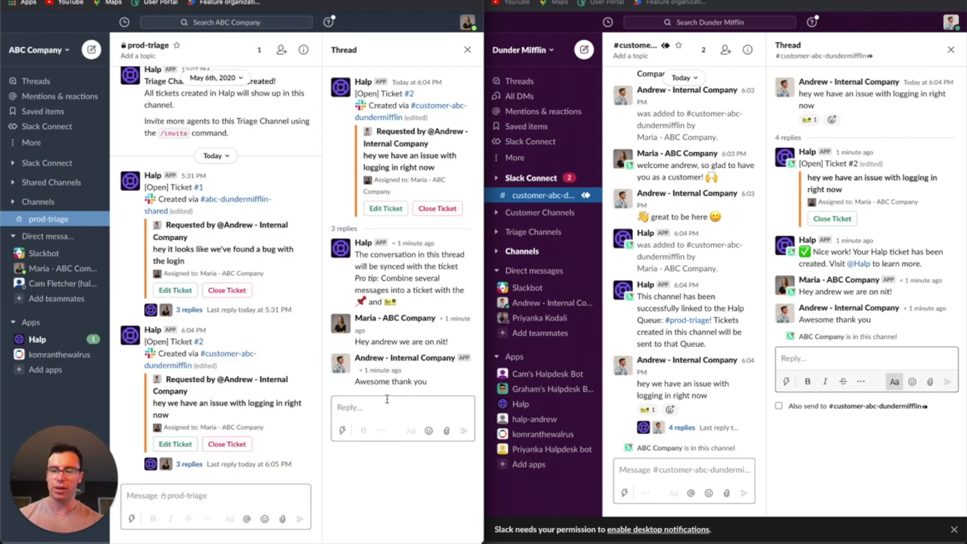
{"action": "mouse_move", "coordinate": [410, 95]}
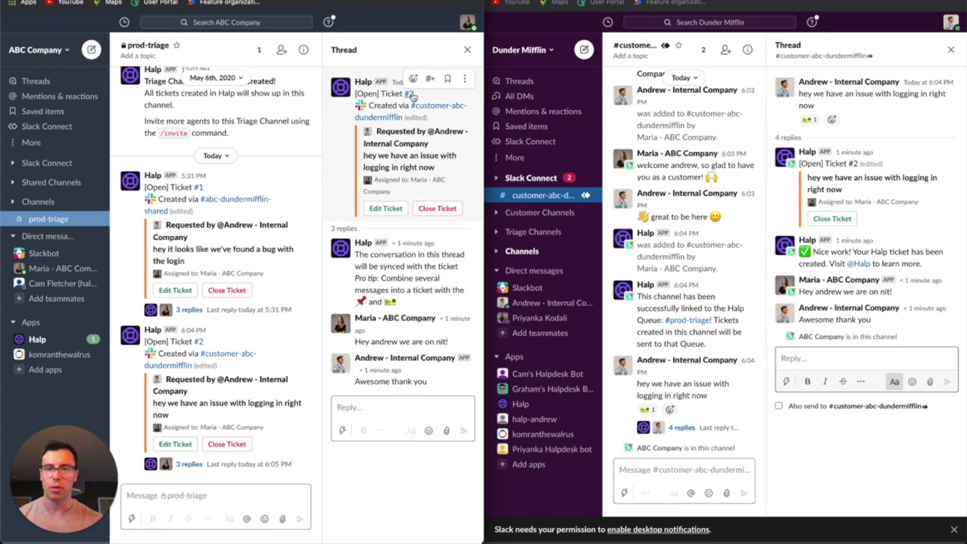
{"action": "mouse_move", "coordinate": [409, 94]}
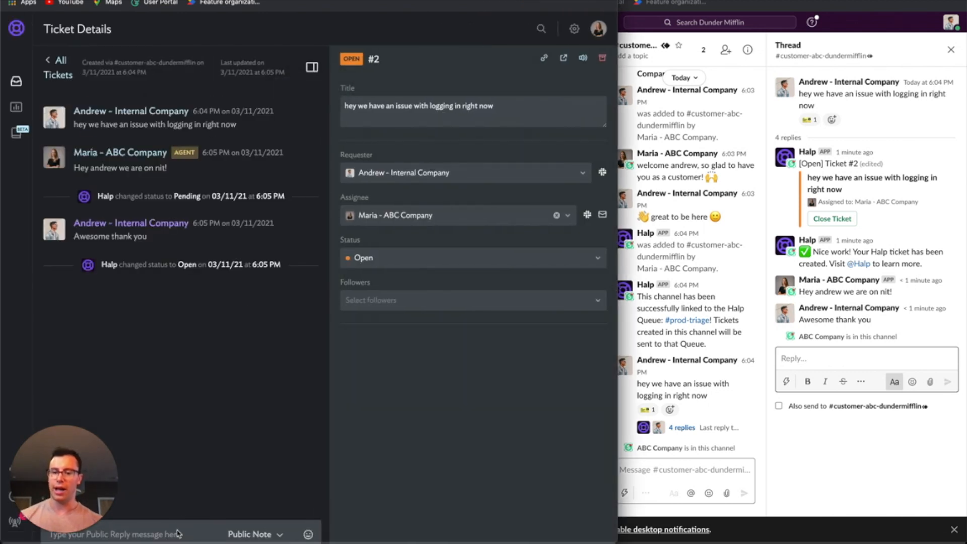
{"action": "mouse_move", "coordinate": [241, 480]}
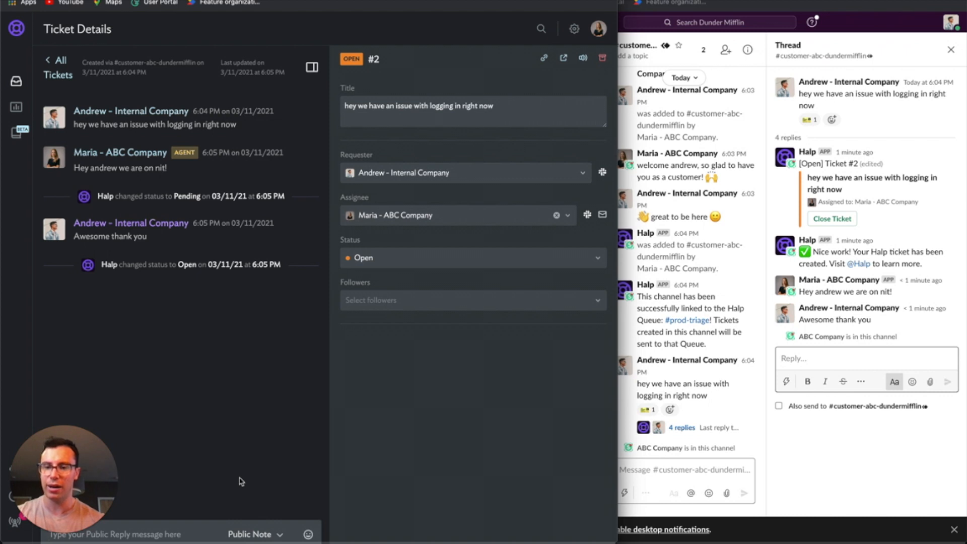
Start a public reply on Halp Ticket #2: 'Hey andrew its me f'.
{"action": "type", "text": "Hey andrew its me f"}
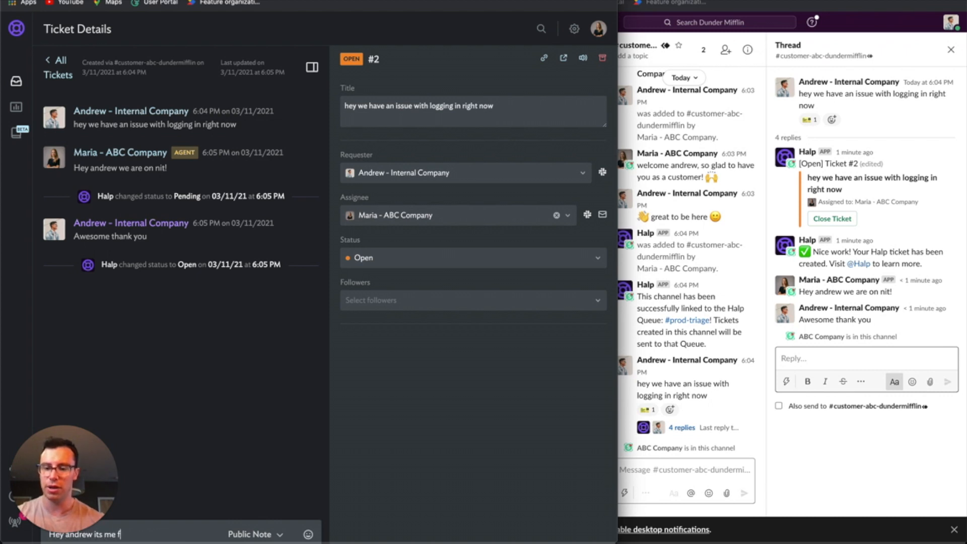